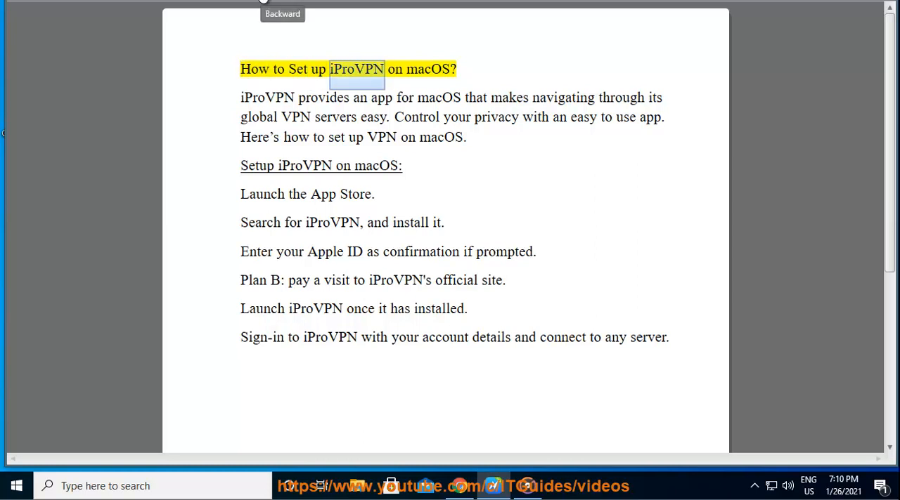
Dismiss the New Year gift popup and open the Download App link in a new tab
{"action": "double_click", "coordinate": [428, 69]}
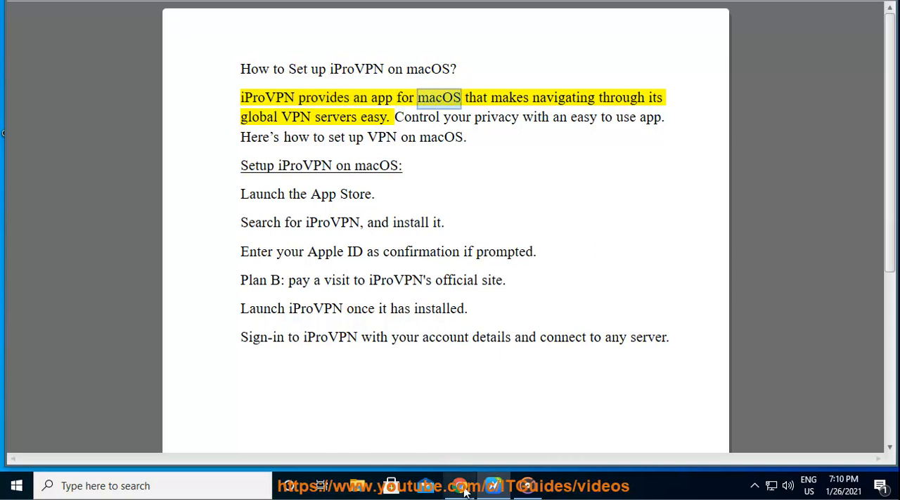
{"action": "left_click", "coordinate": [459, 485]}
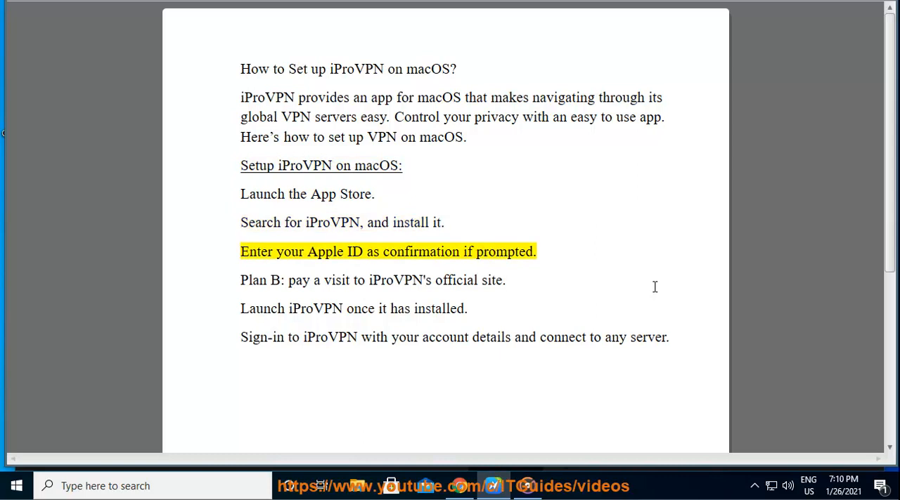
{"action": "double_click", "coordinate": [504, 252]}
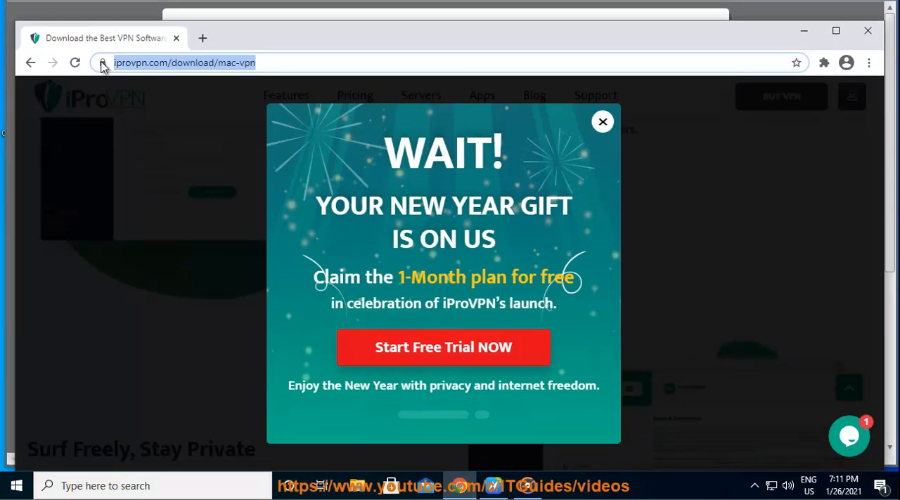
{"action": "left_click", "coordinate": [601, 121]}
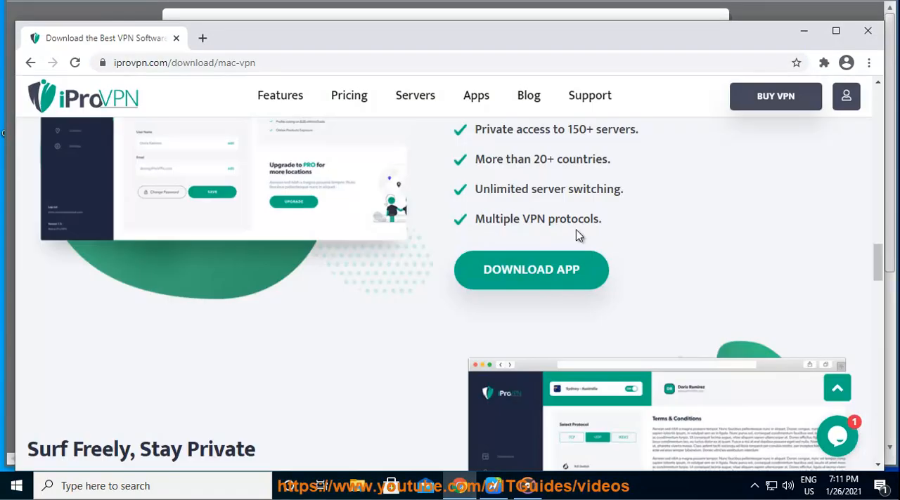
{"action": "scroll", "scroll_direction": "up", "scroll_amount": 3}
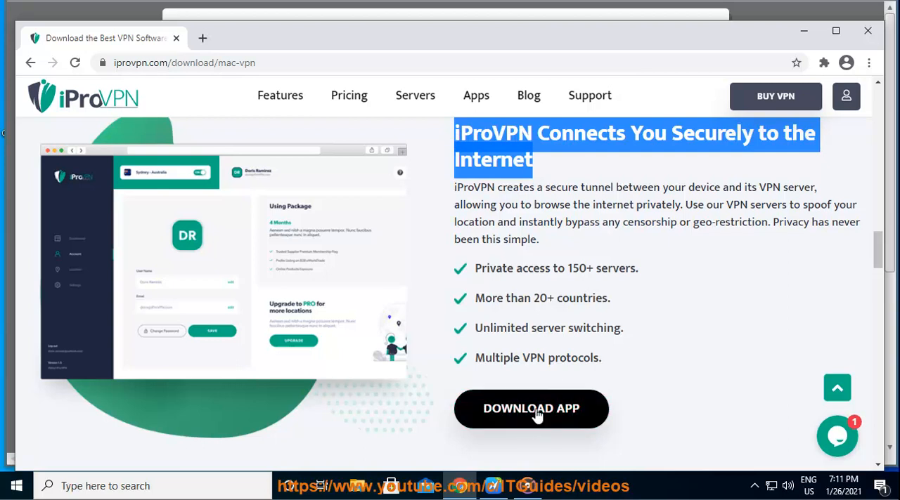
{"action": "right_click", "coordinate": [531, 409]}
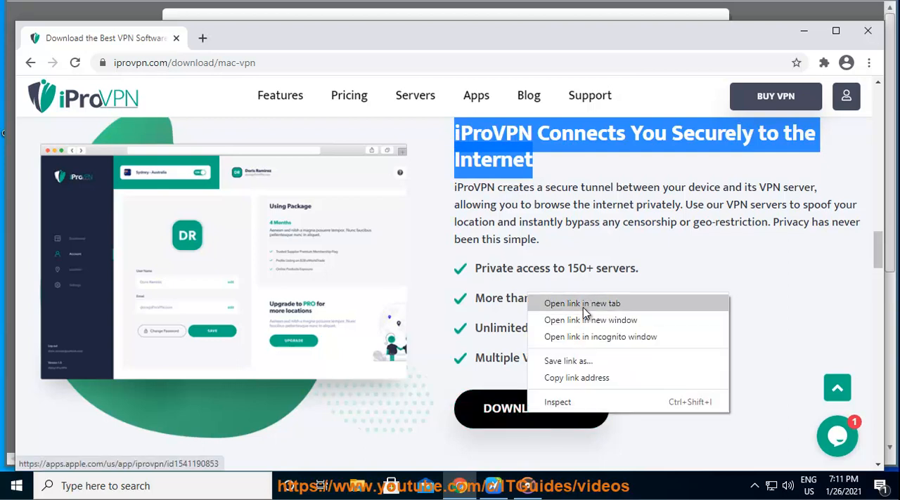
{"action": "left_click", "coordinate": [582, 303]}
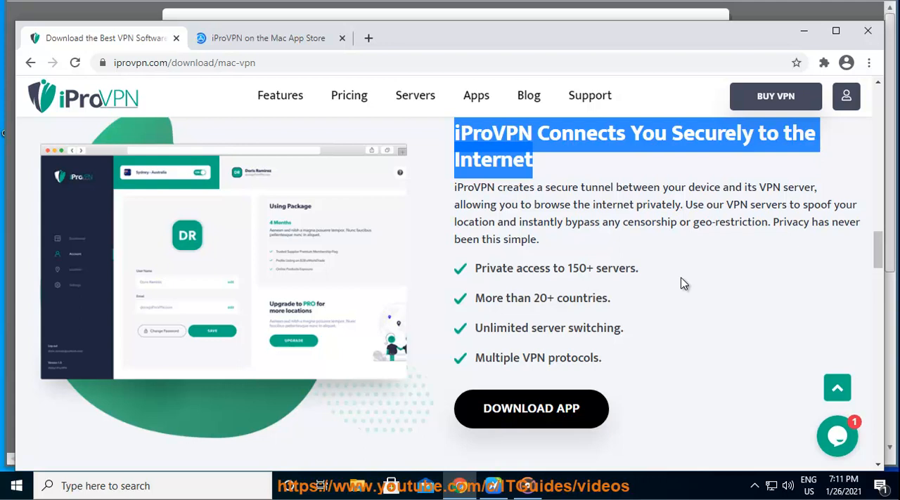
{"action": "mouse_move", "coordinate": [280, 95]}
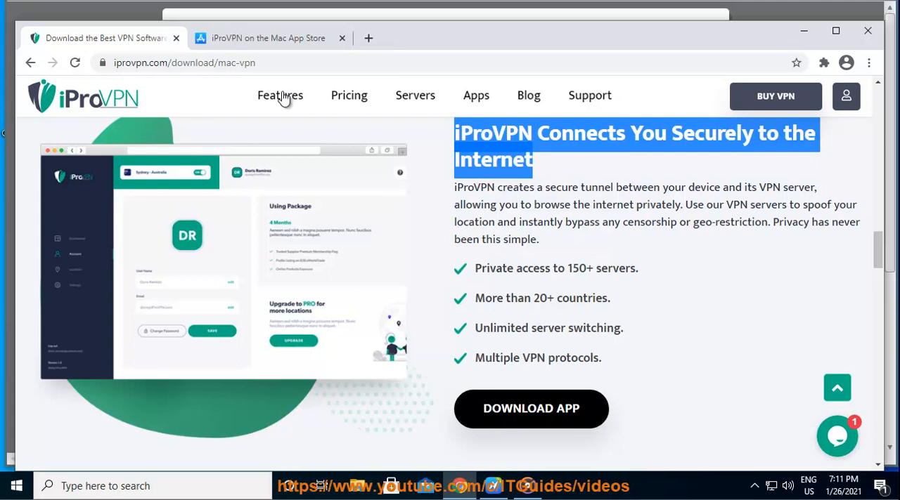
Switch to the iProVPN Mac App Store tab and scroll through description, subscriptions and What's New
{"action": "left_click", "coordinate": [267, 38]}
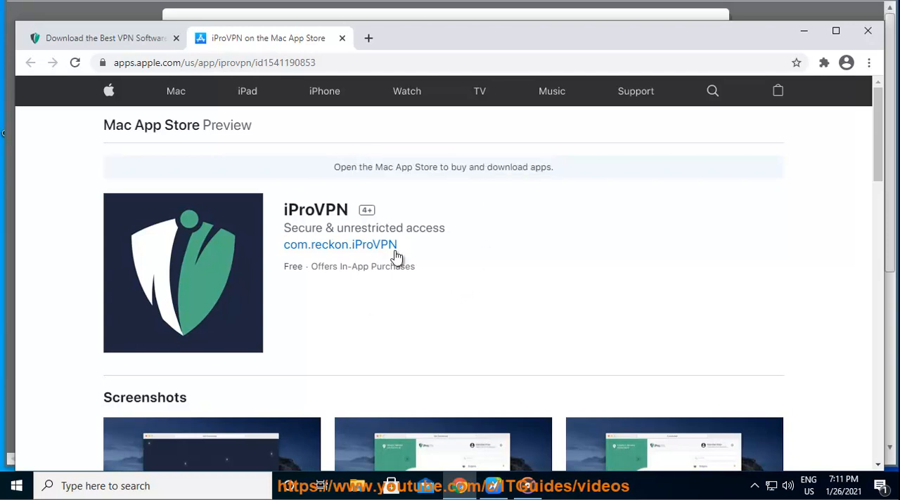
{"action": "mouse_move", "coordinate": [372, 249]}
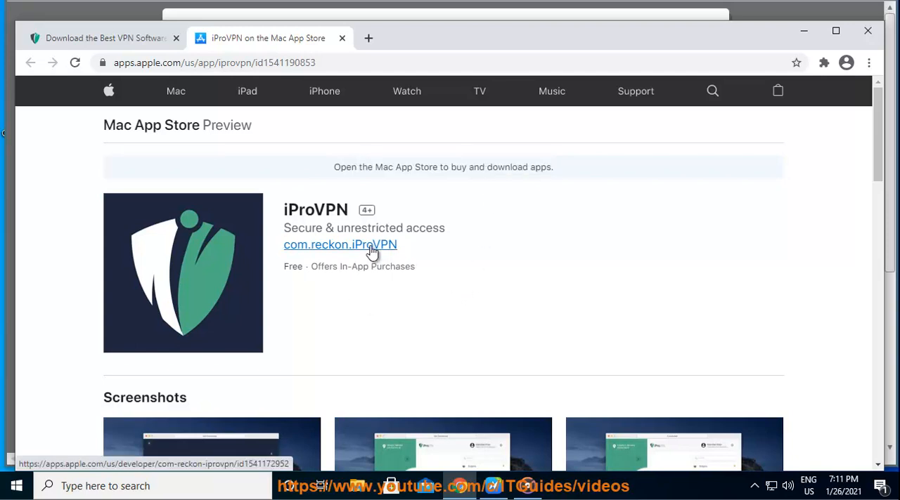
{"action": "scroll", "scroll_direction": "down", "scroll_amount": 3}
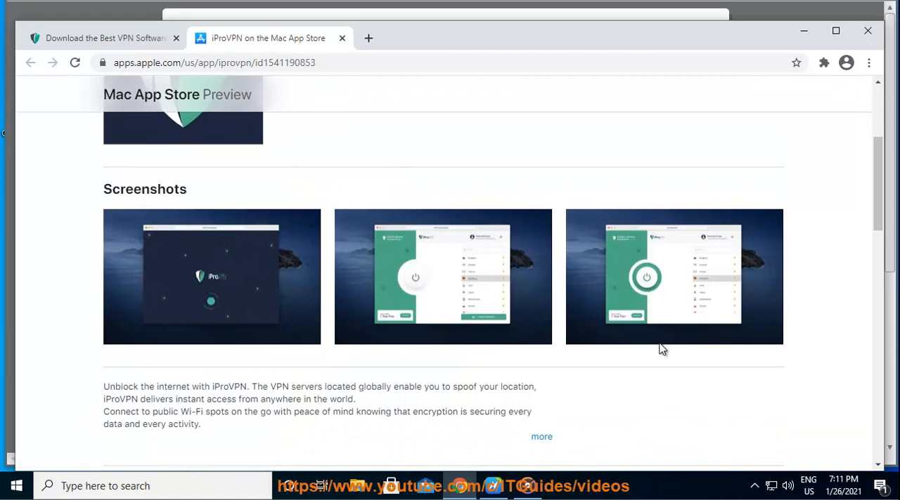
{"action": "scroll", "scroll_direction": "down", "scroll_amount": 3}
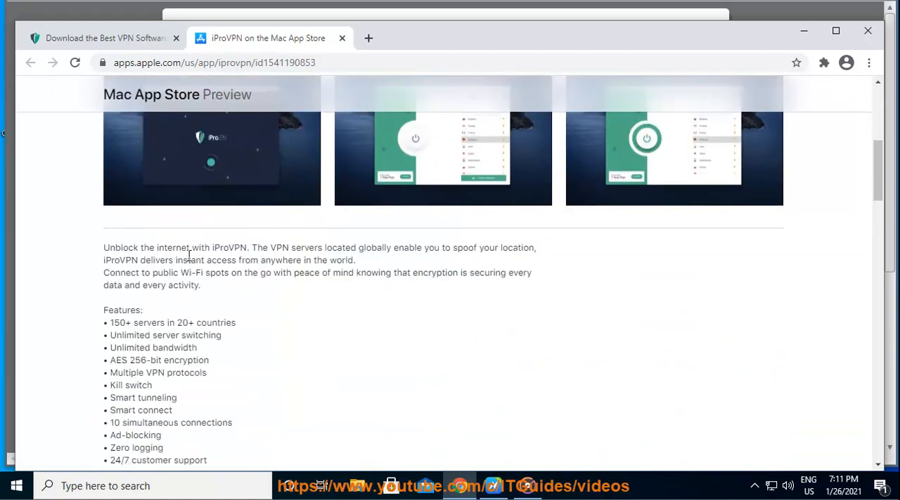
{"action": "scroll", "scroll_direction": "down", "scroll_amount": 3}
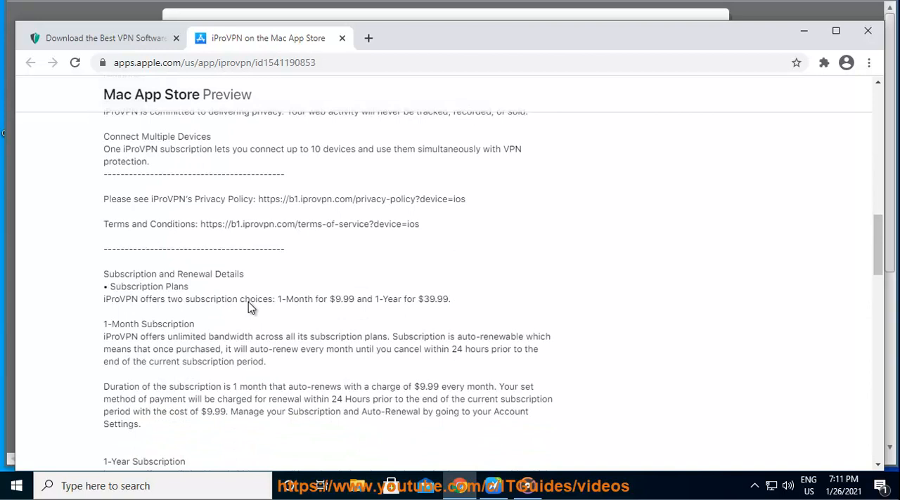
{"action": "scroll", "scroll_direction": "down", "scroll_amount": 3}
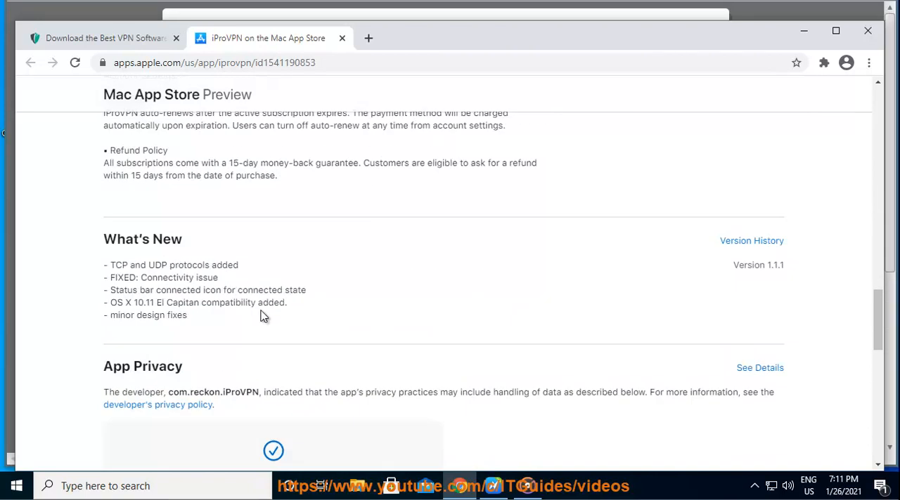